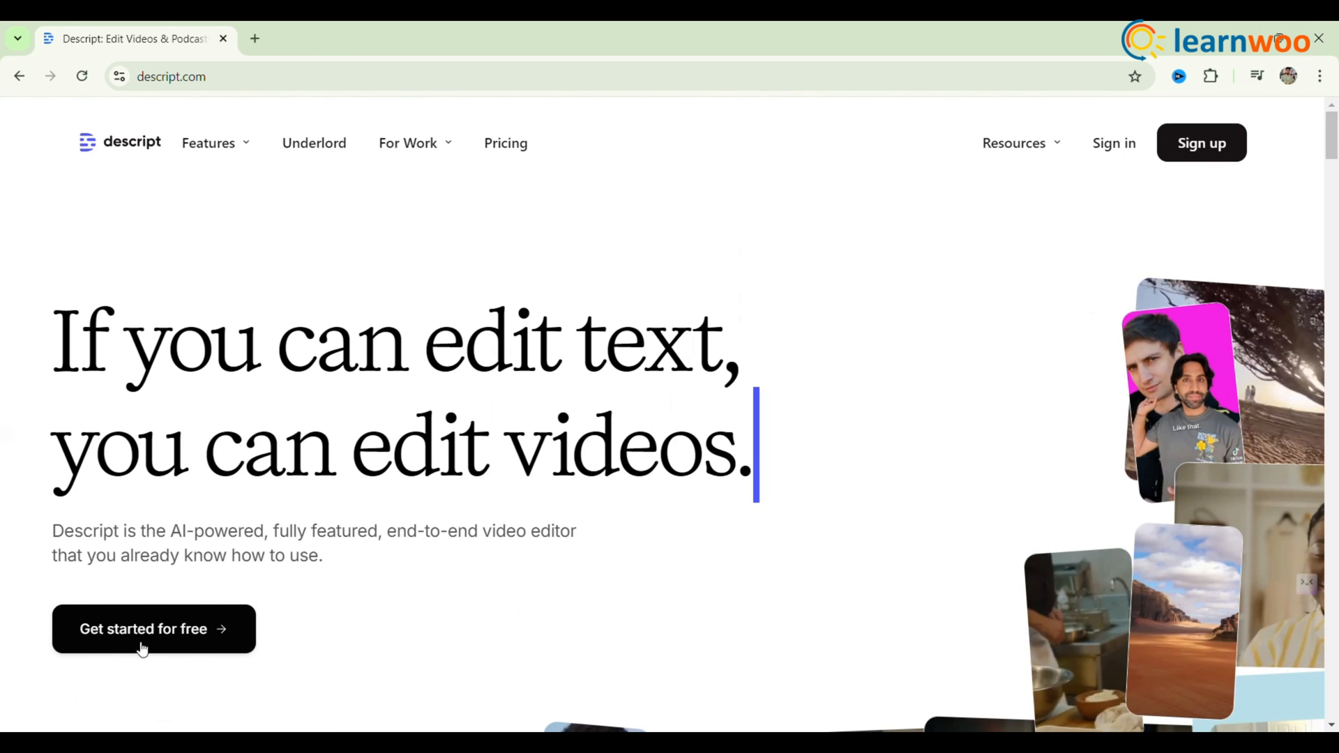
- Sign in to an existing Descript account to start the Windows preview download
click(142, 628)
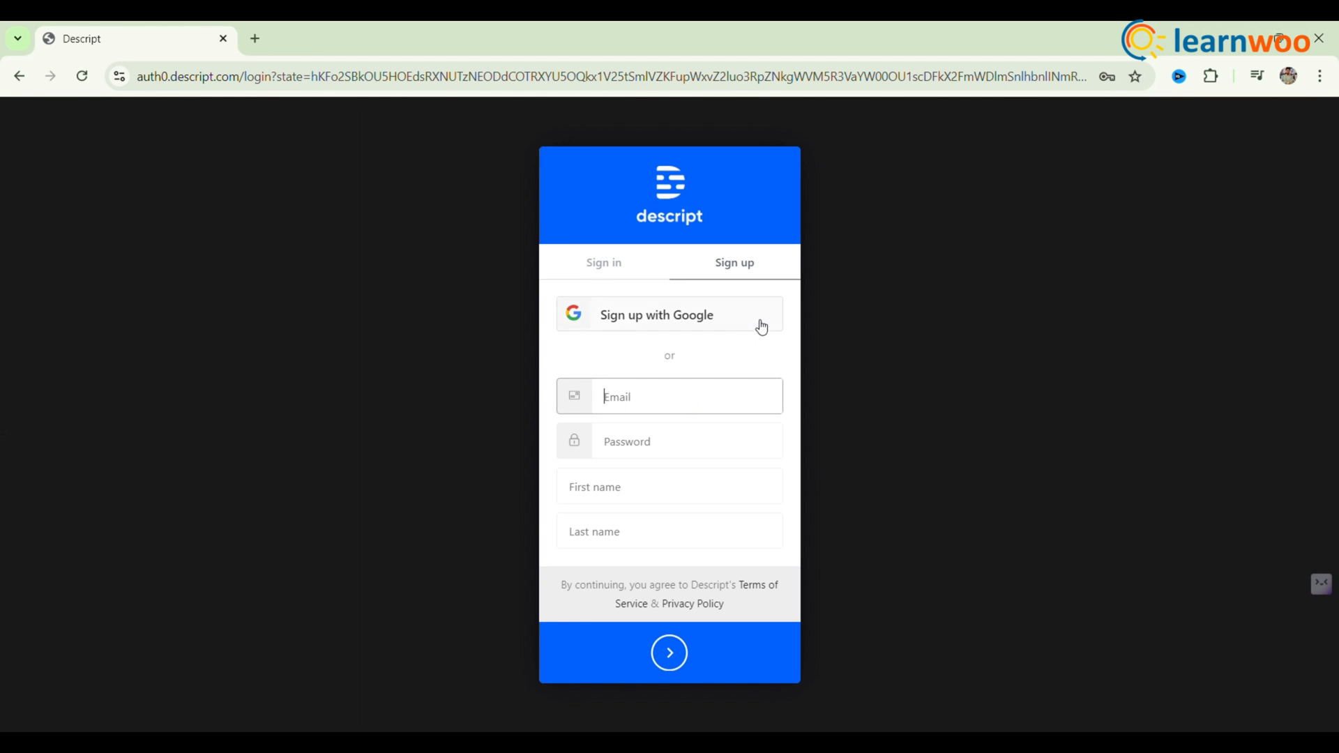
click(603, 262)
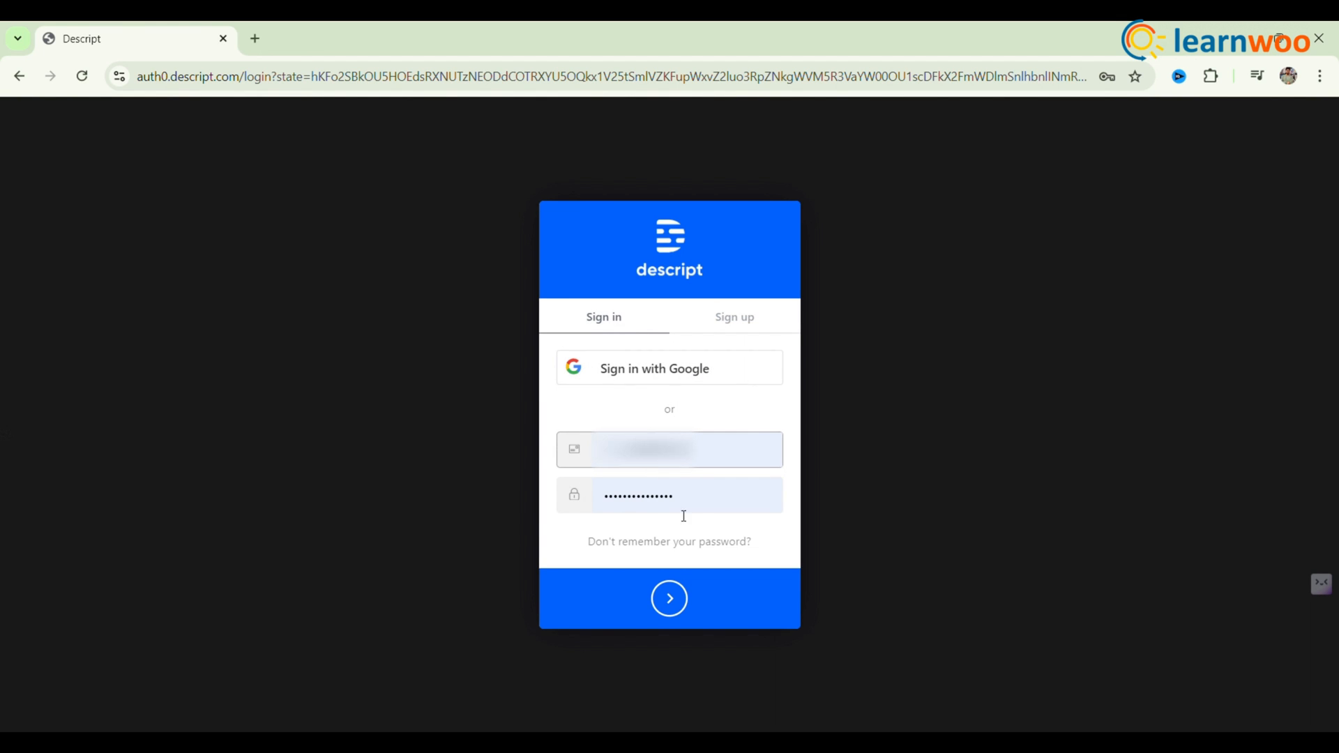
click(669, 598)
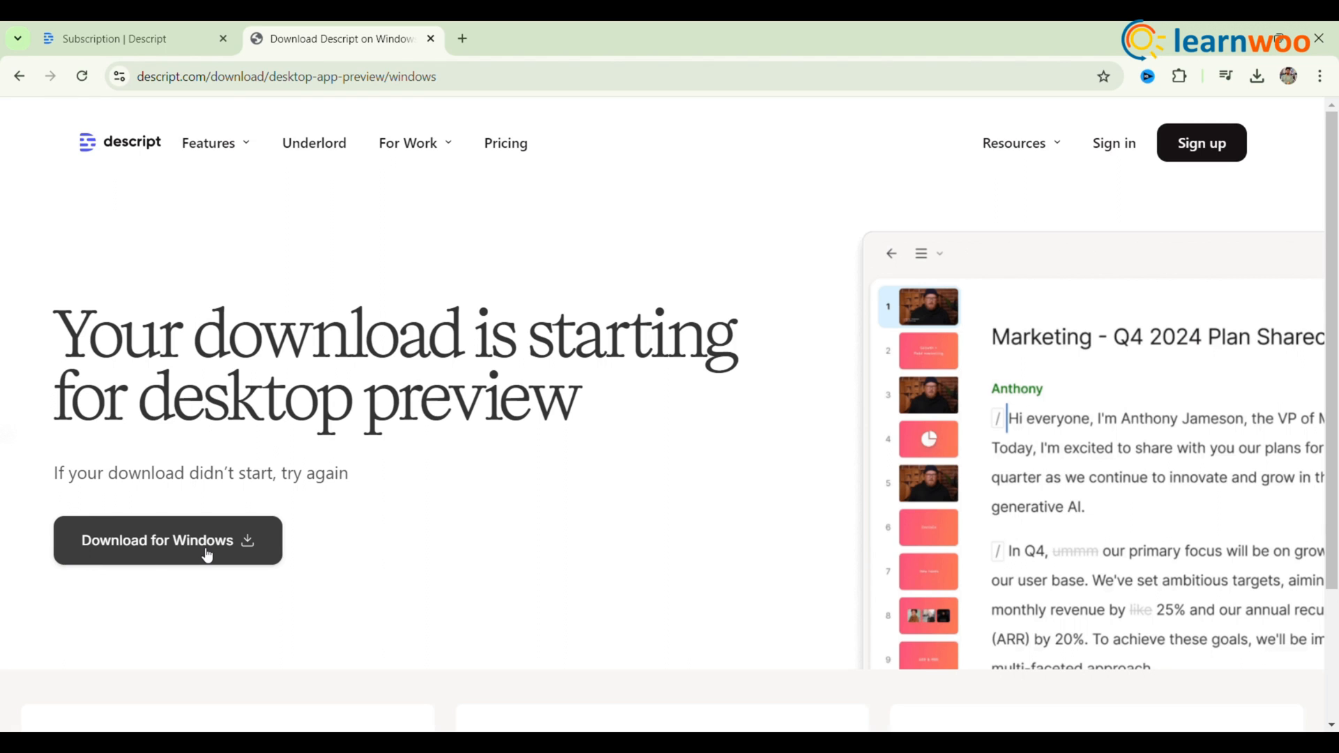
scroll(down, 3)
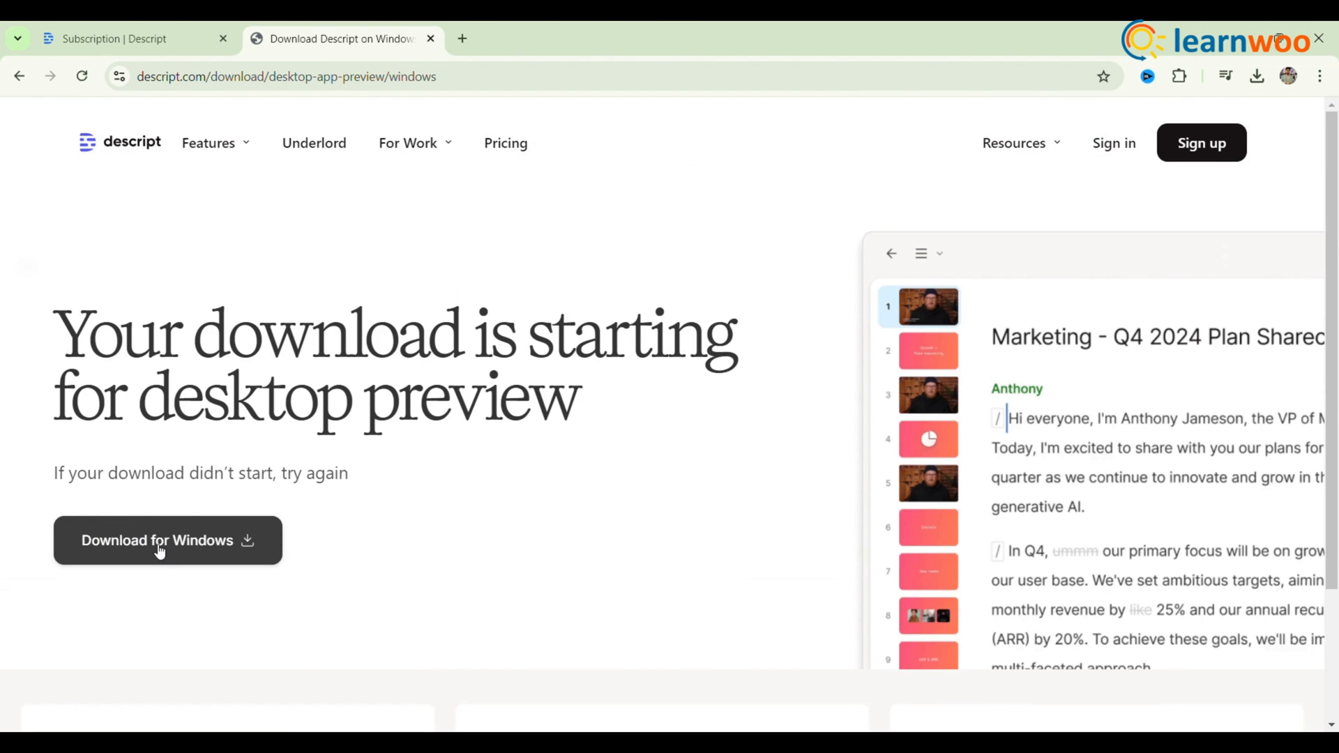
mouse_move(263, 539)
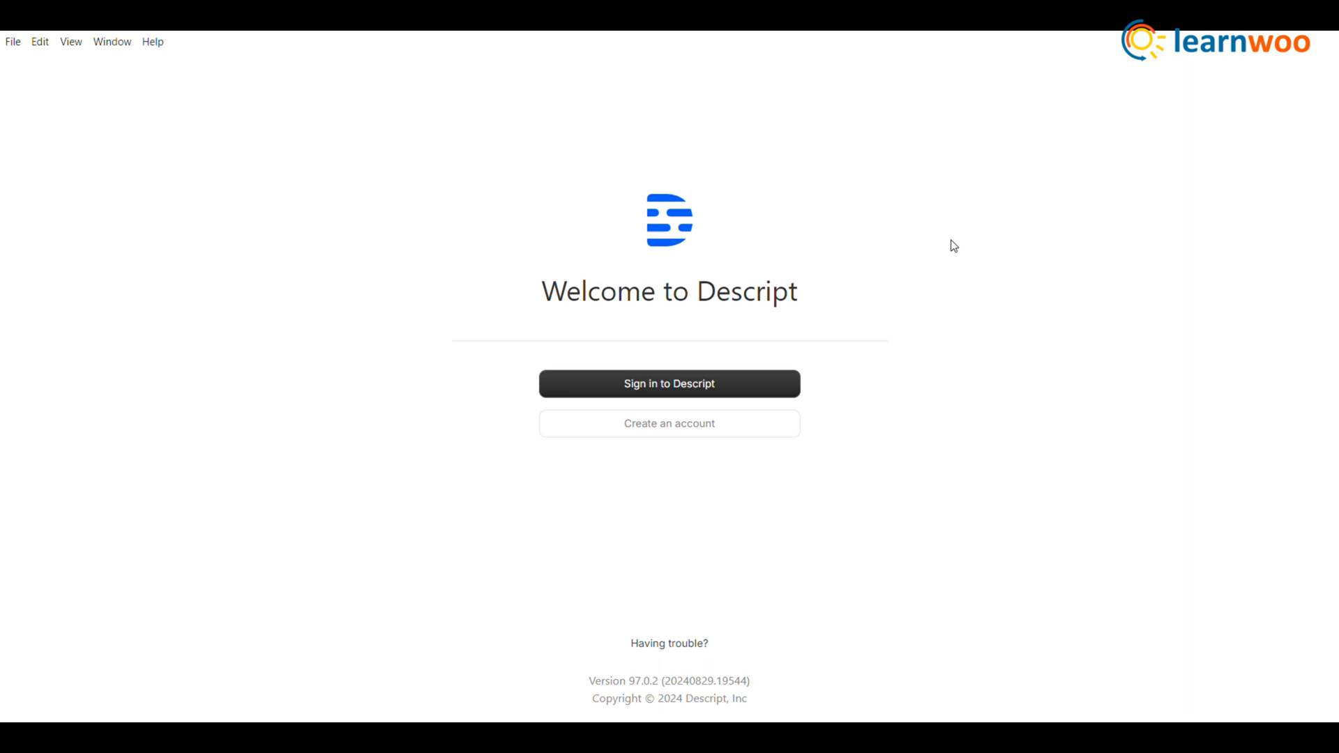
mouse_move(932, 208)
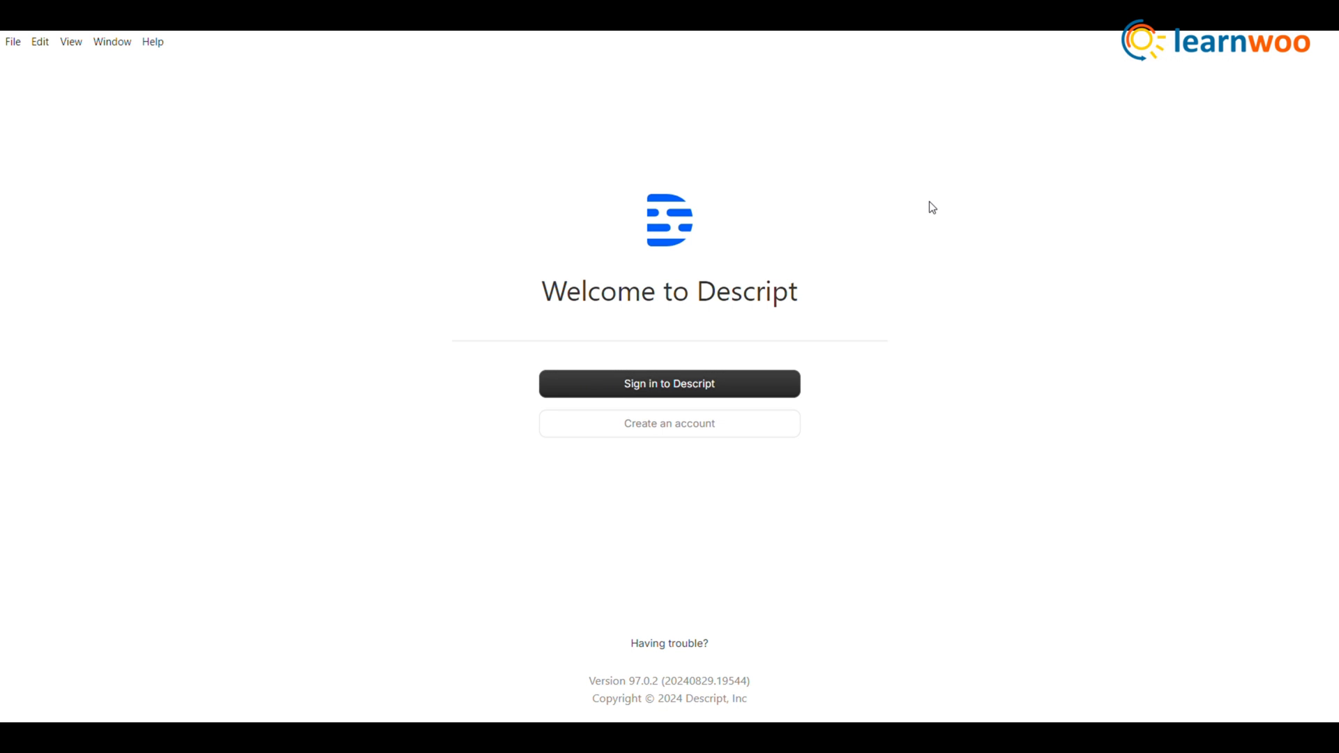
mouse_move(670, 365)
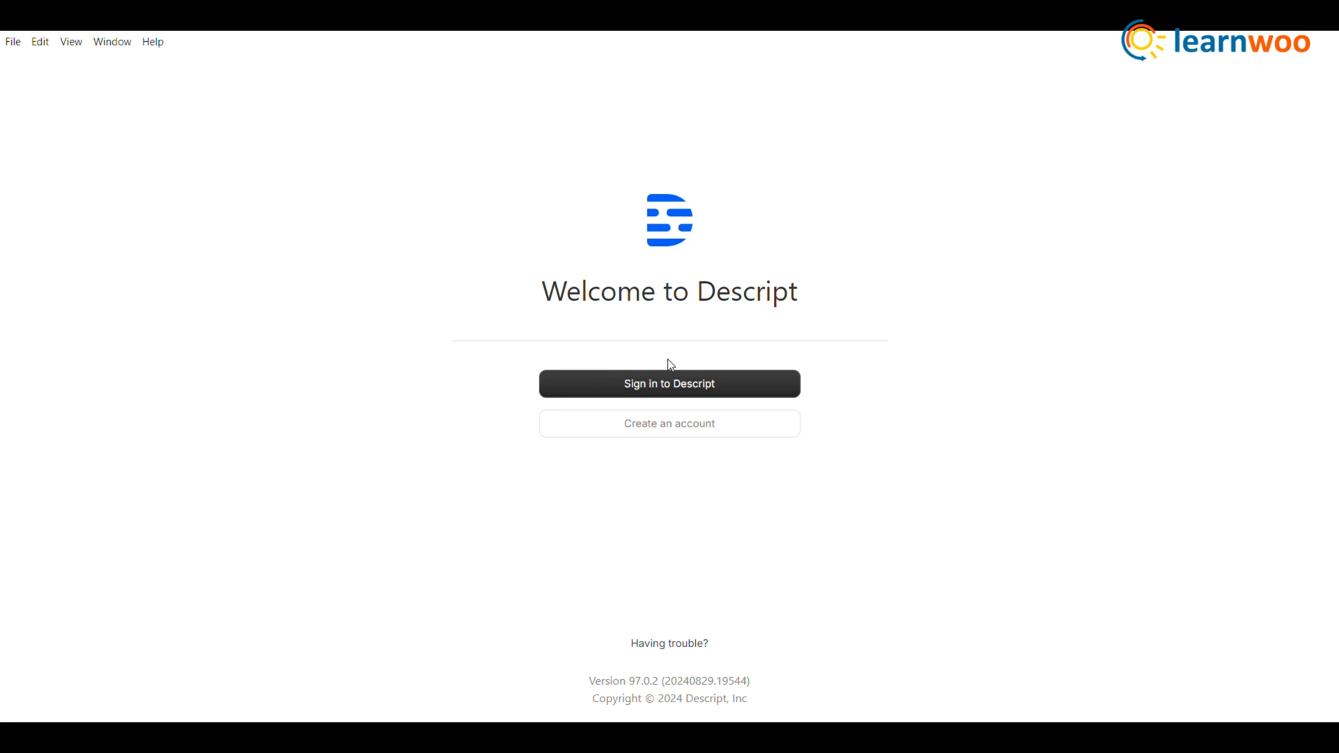
- Sign in to the Descript desktop app and create a new project
click(669, 383)
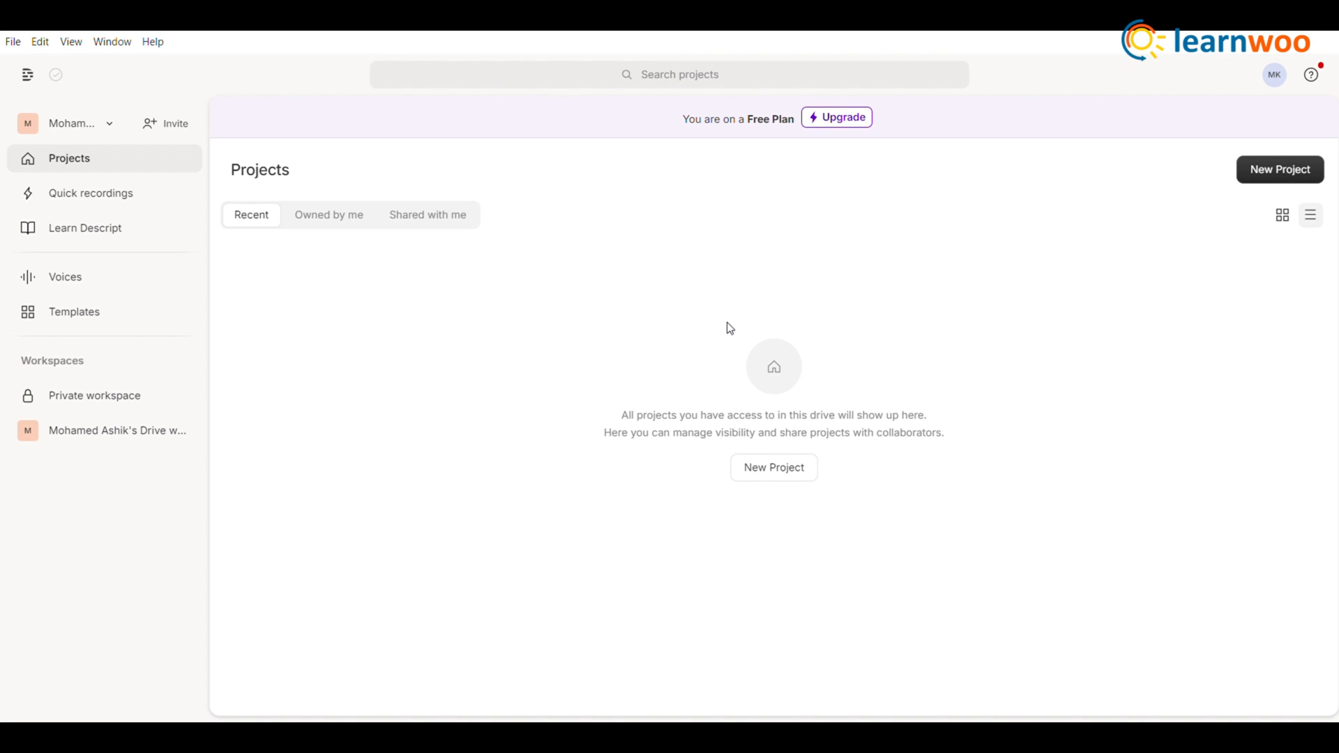
click(772, 467)
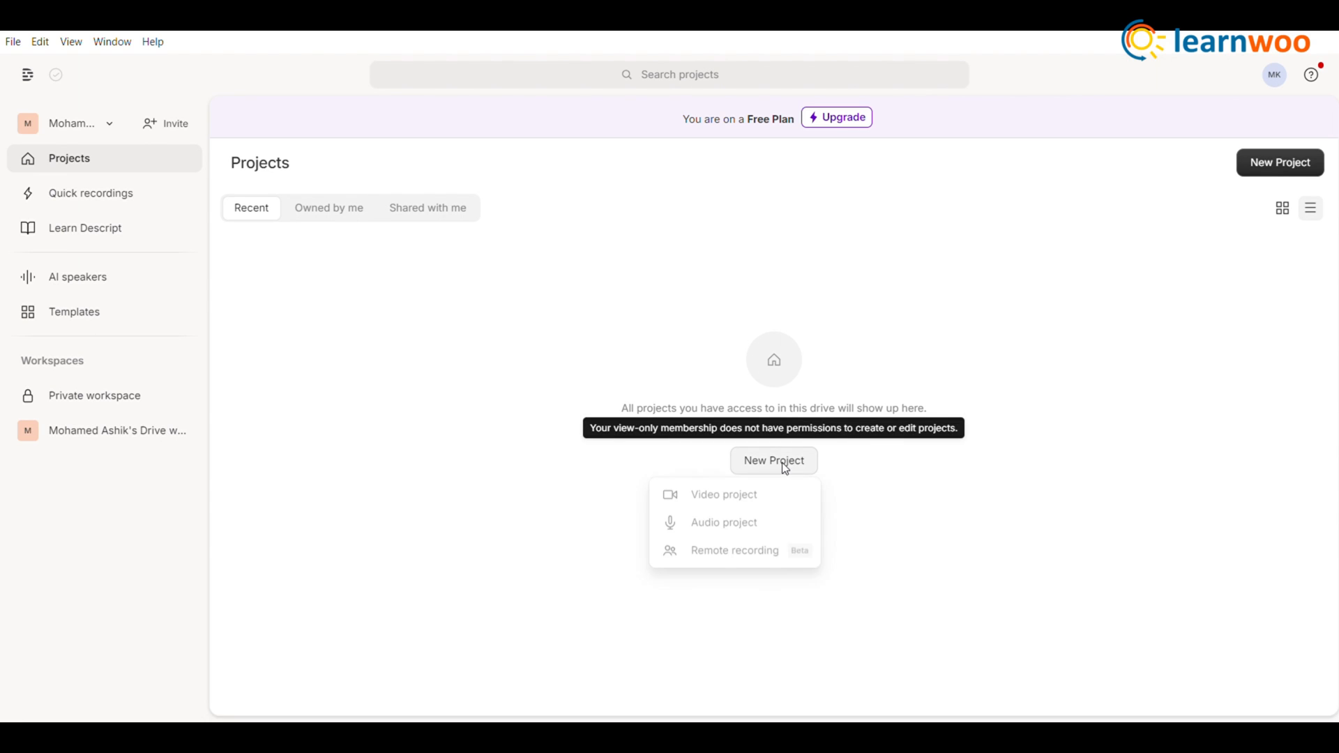
click(723, 494)
text(Generate AI)
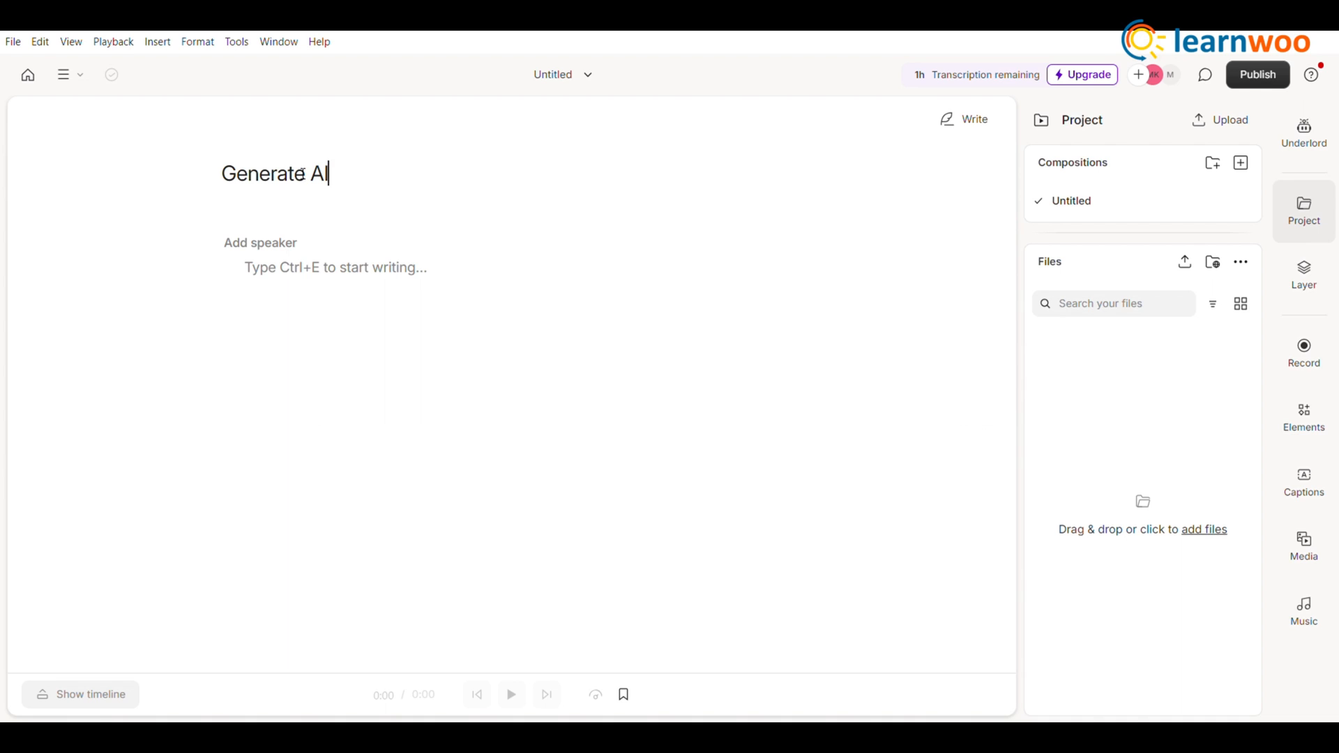
- Complete the title as 'Generate AI Voice' and open the stock AI speaker list
text(Voice)
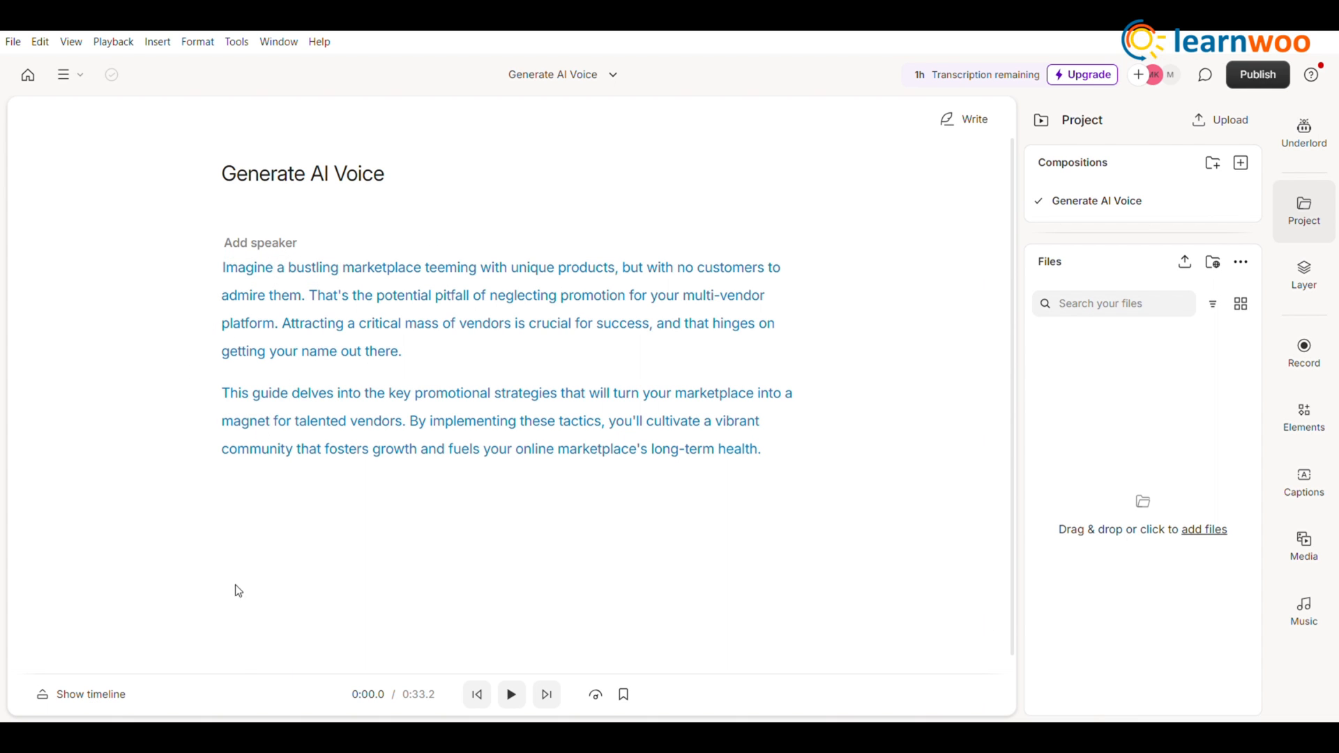
click(260, 242)
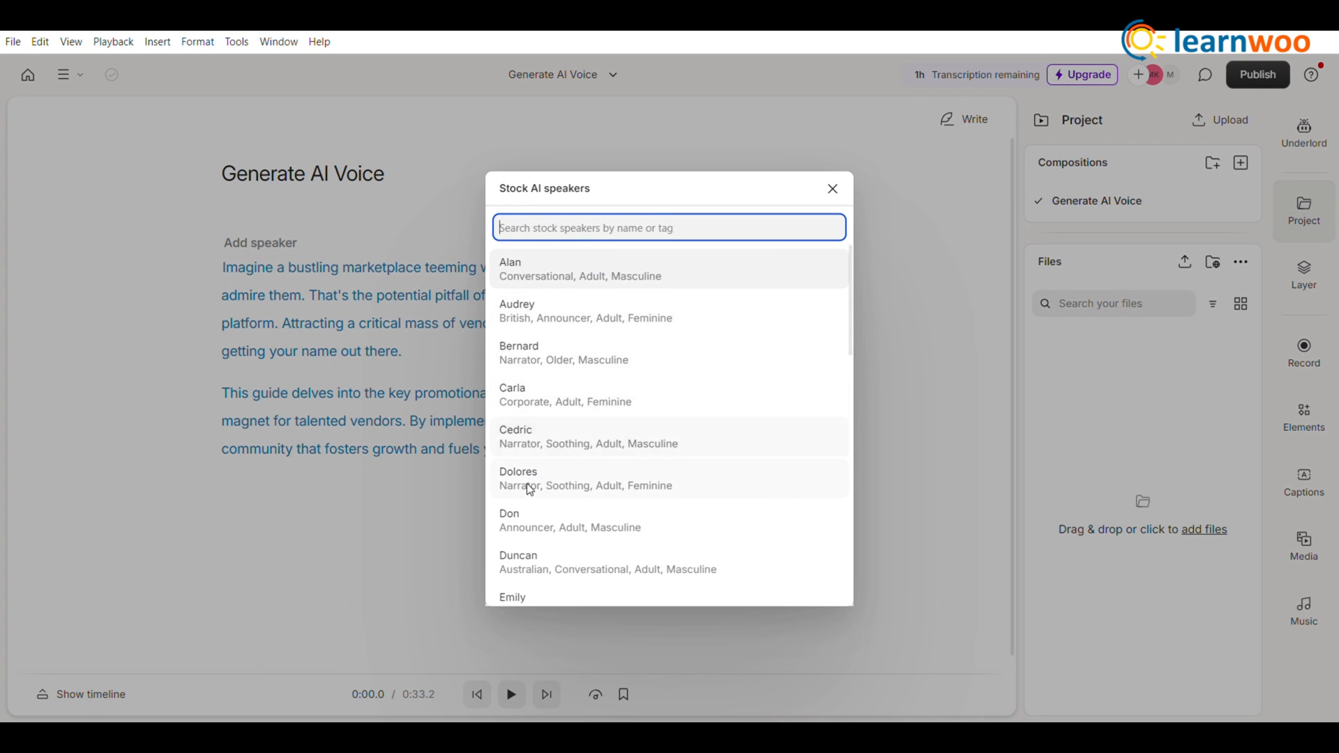
mouse_move(789, 303)
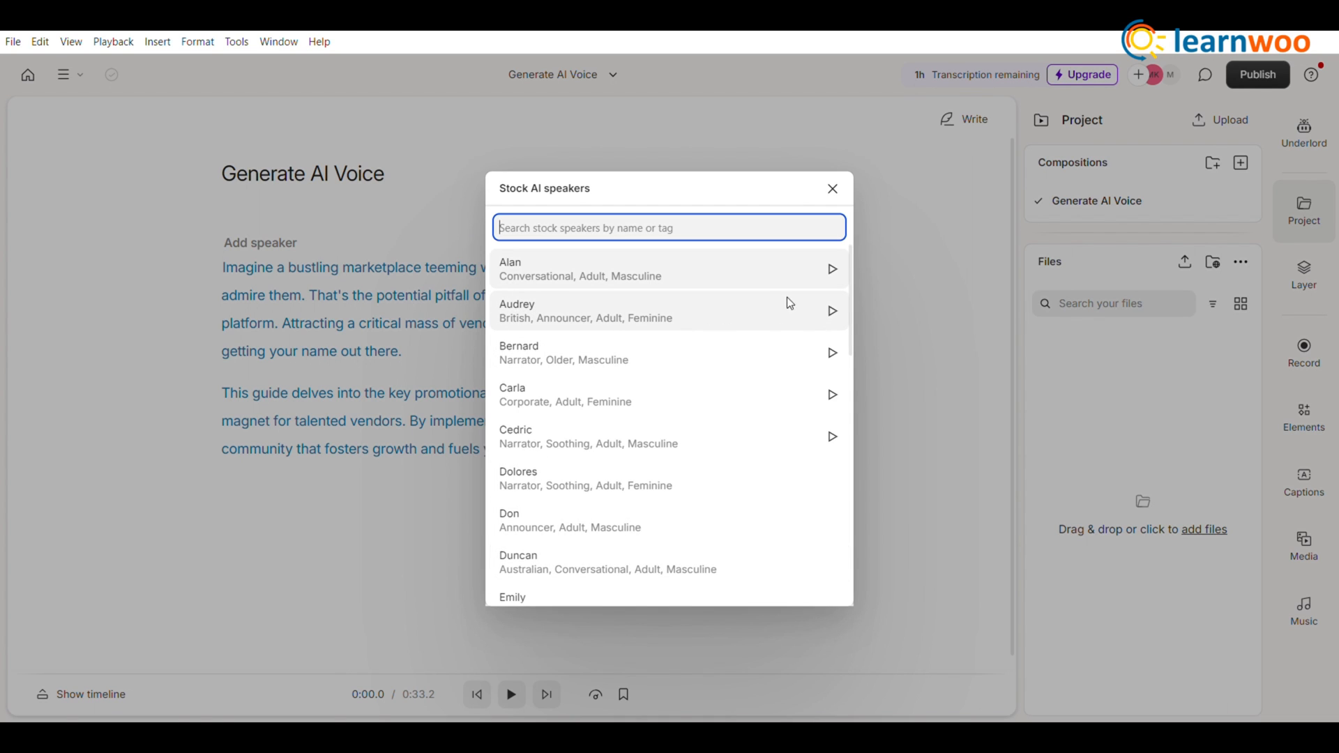
mouse_move(832, 358)
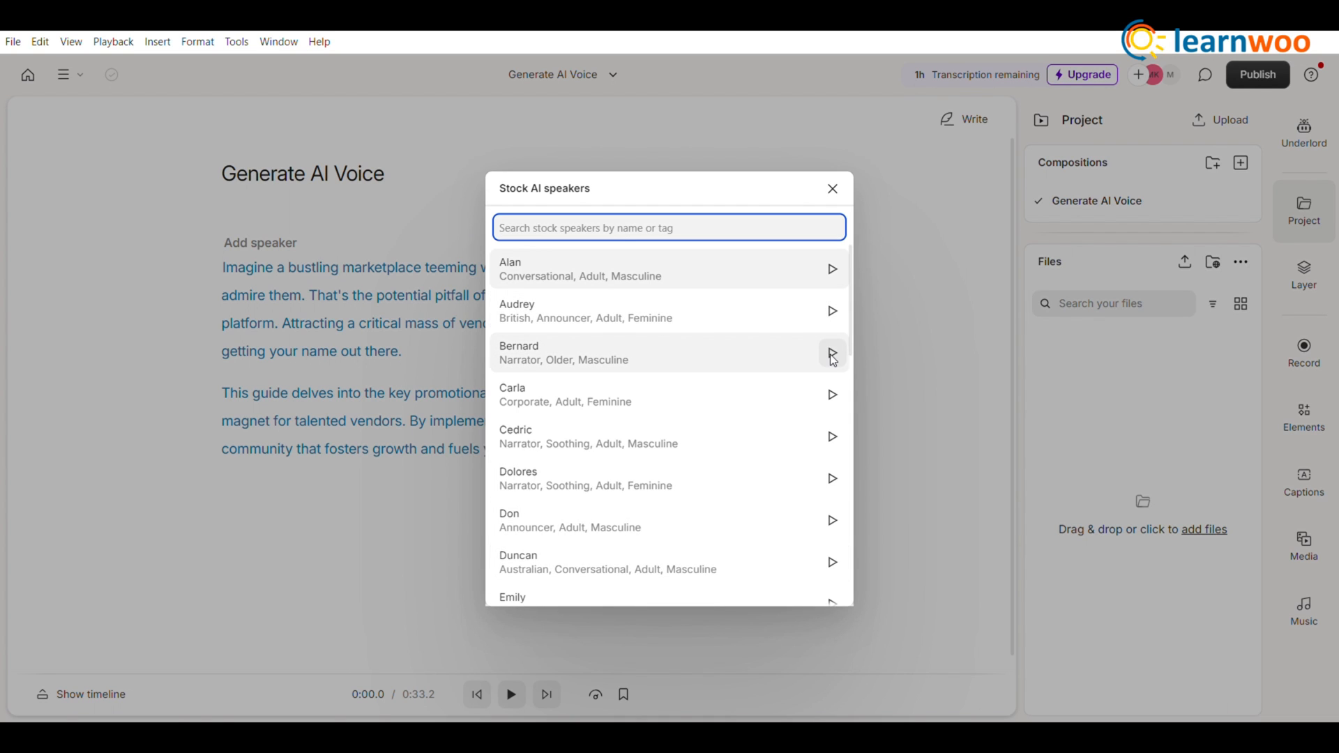
- Preview the Bernard voice sample among the stock AI speakers
click(831, 355)
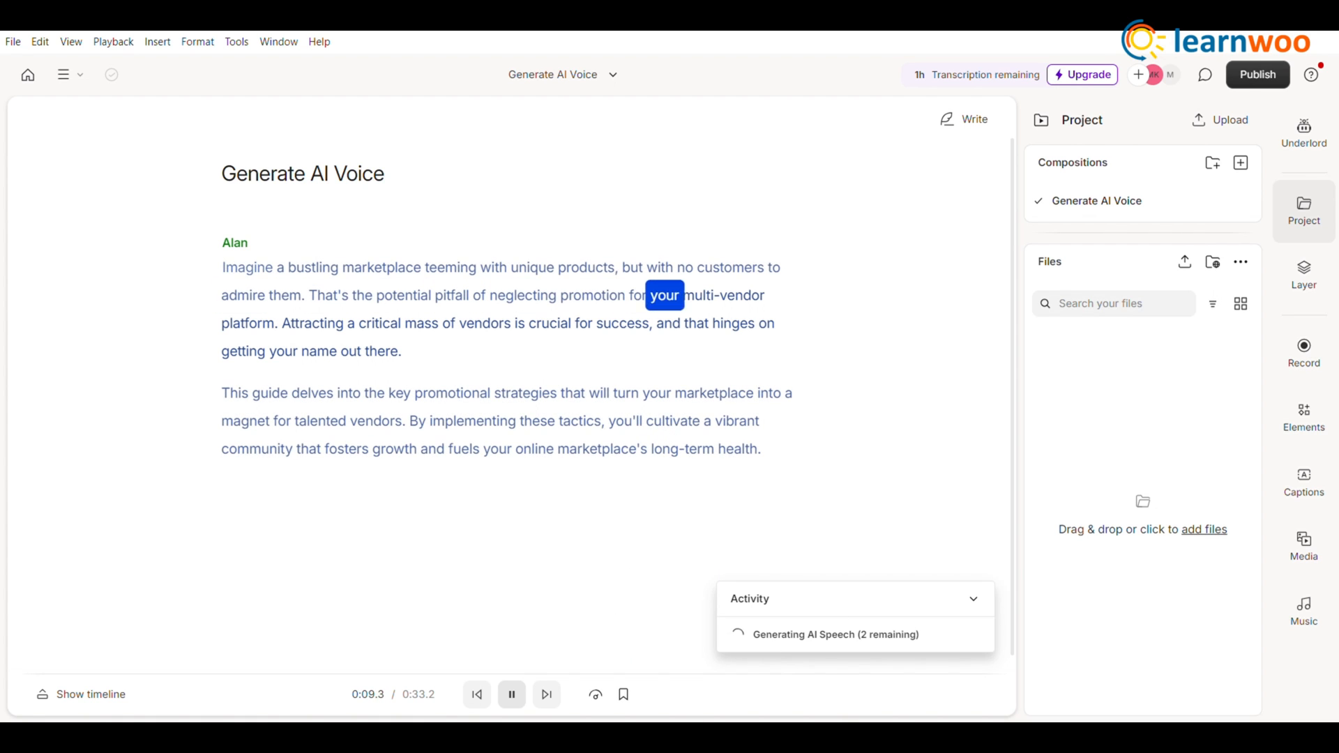
- Return to the projects overview and create another new project
click(62, 75)
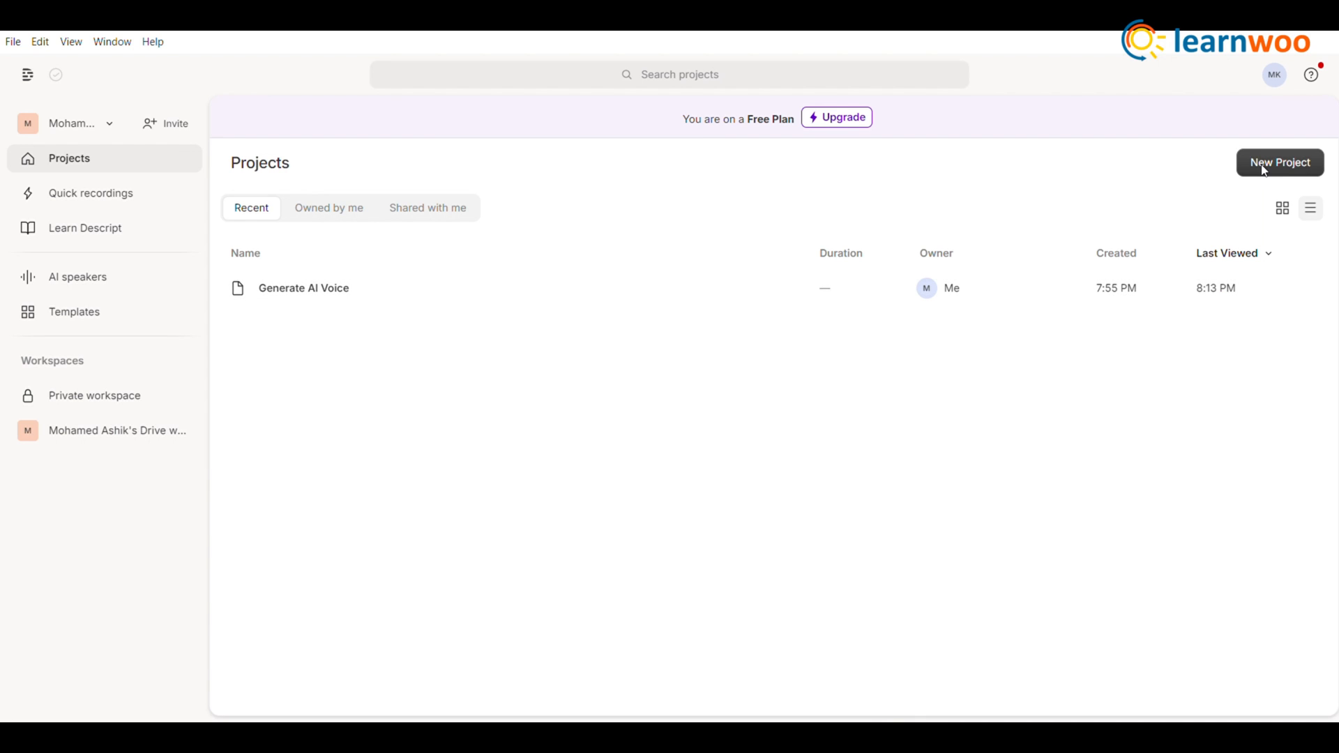
click(1279, 162)
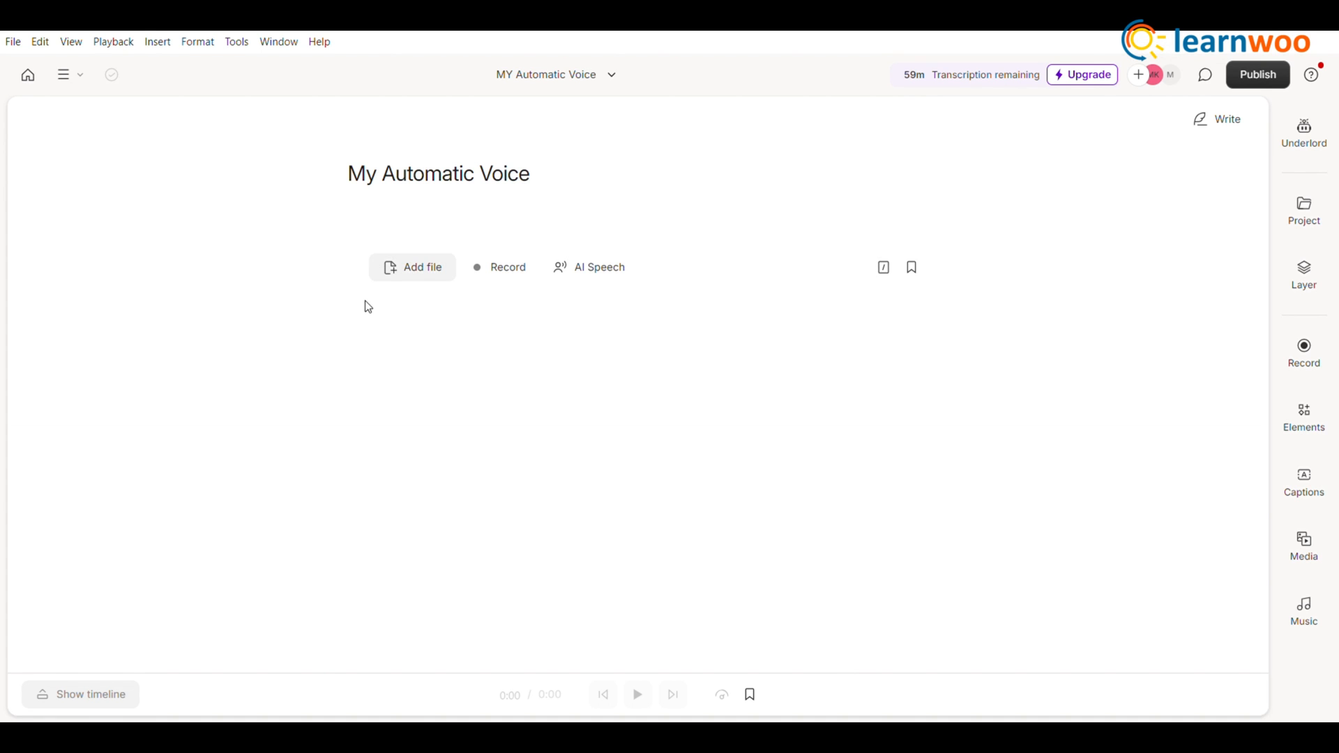
mouse_move(684, 425)
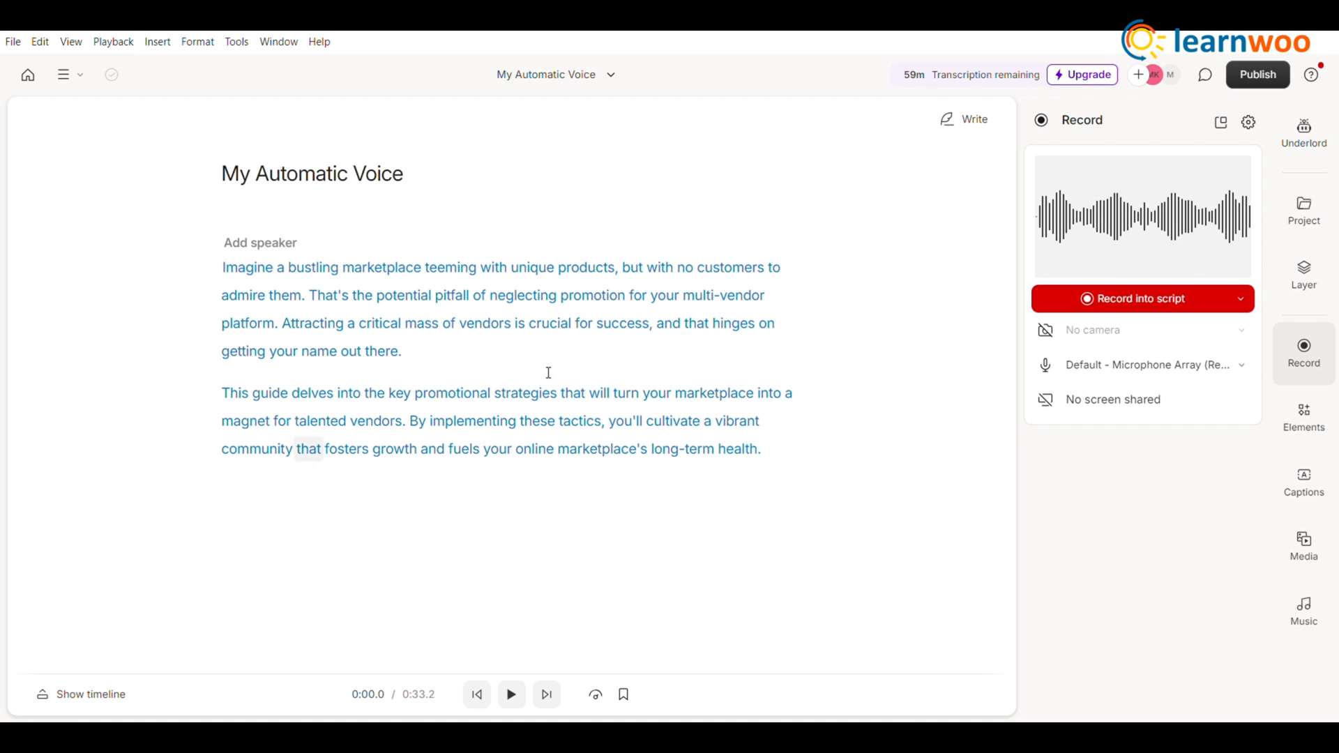
- Assign the custom 'My Voice' speaker to the script and open Publish options
click(260, 242)
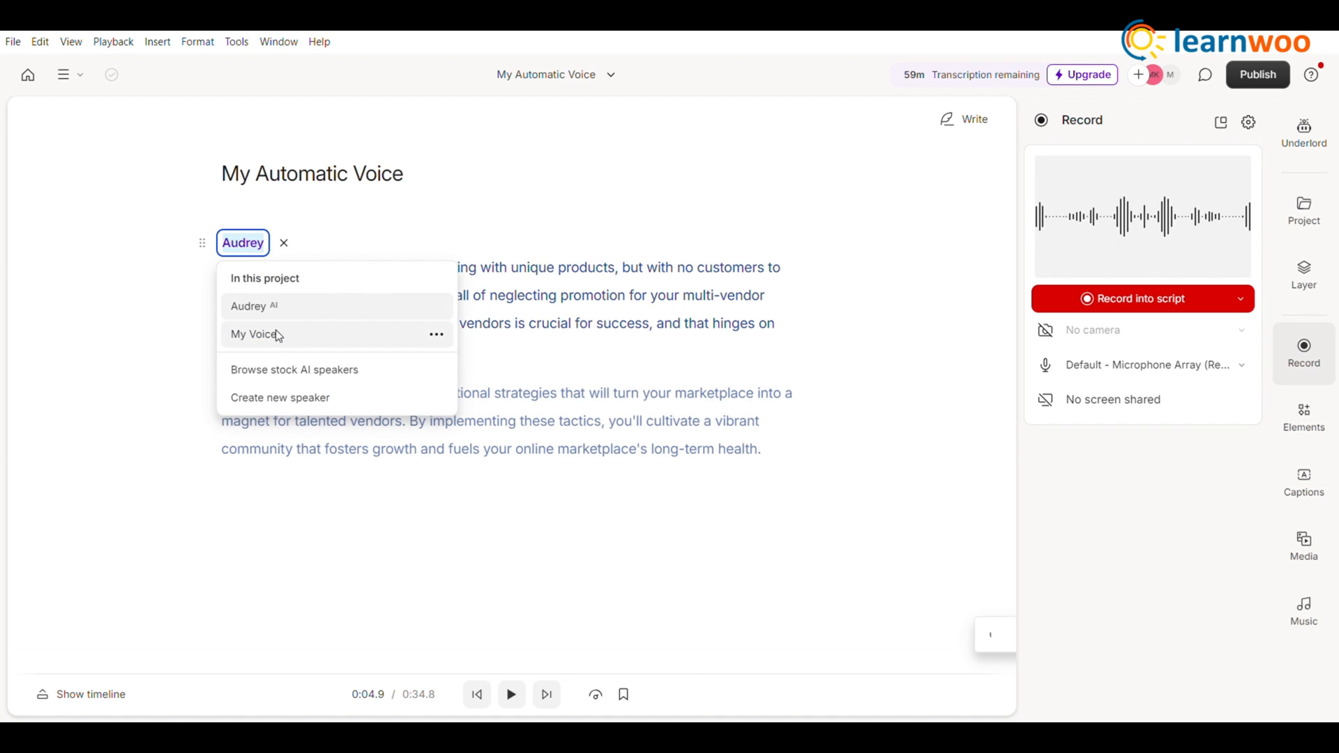
click(252, 334)
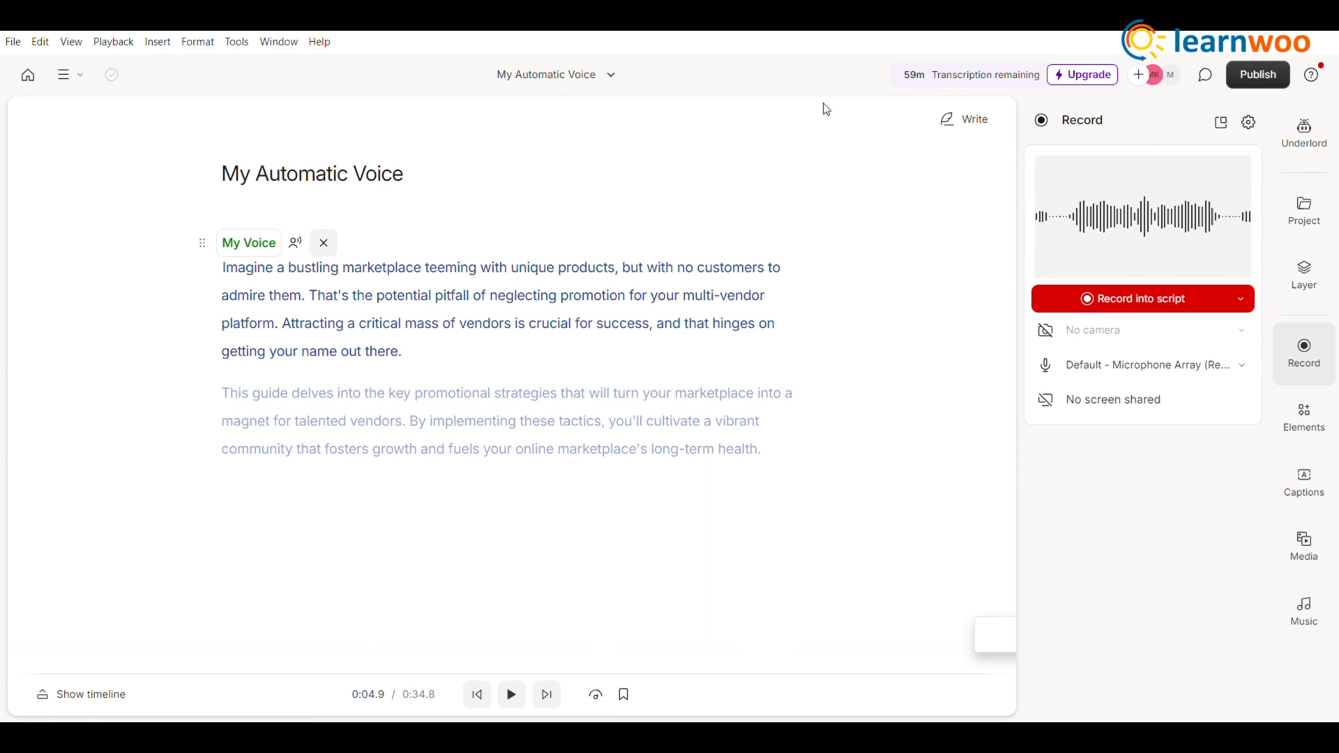
click(1256, 74)
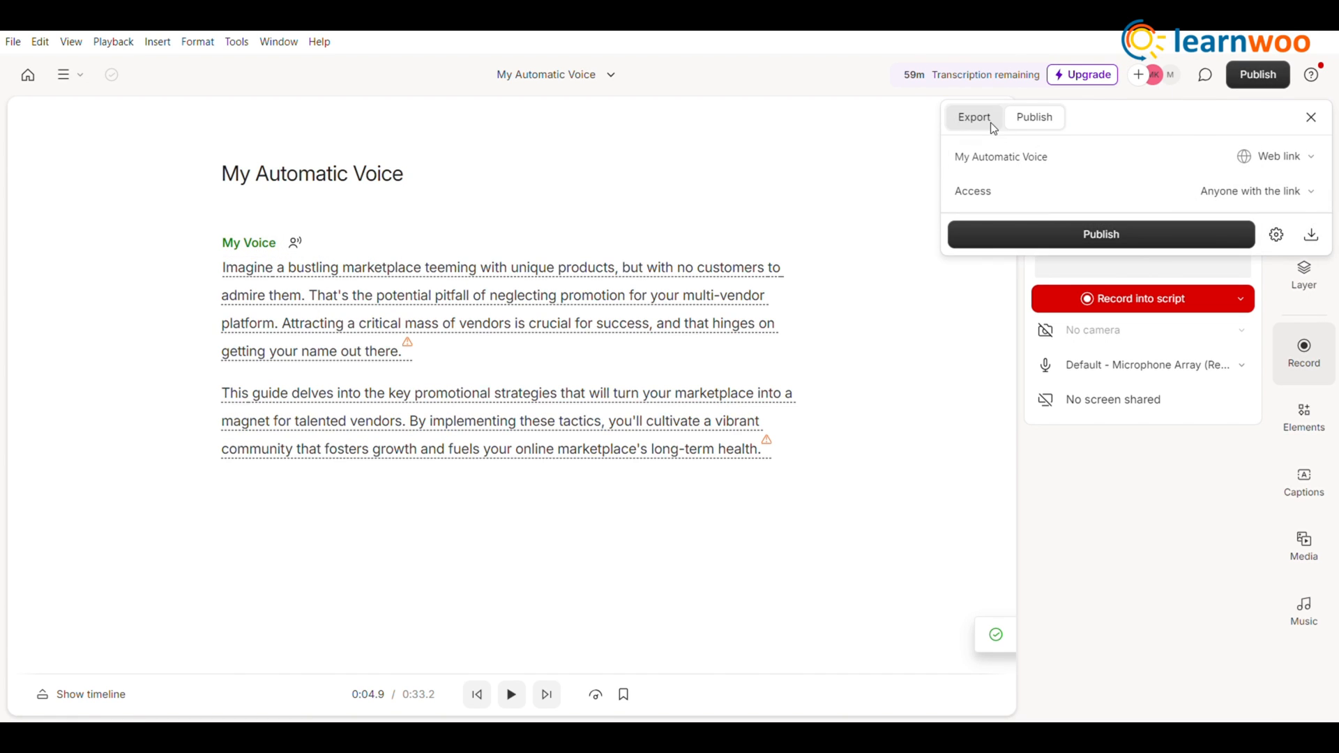
- Export the composition as Lossless WAV audio
click(973, 117)
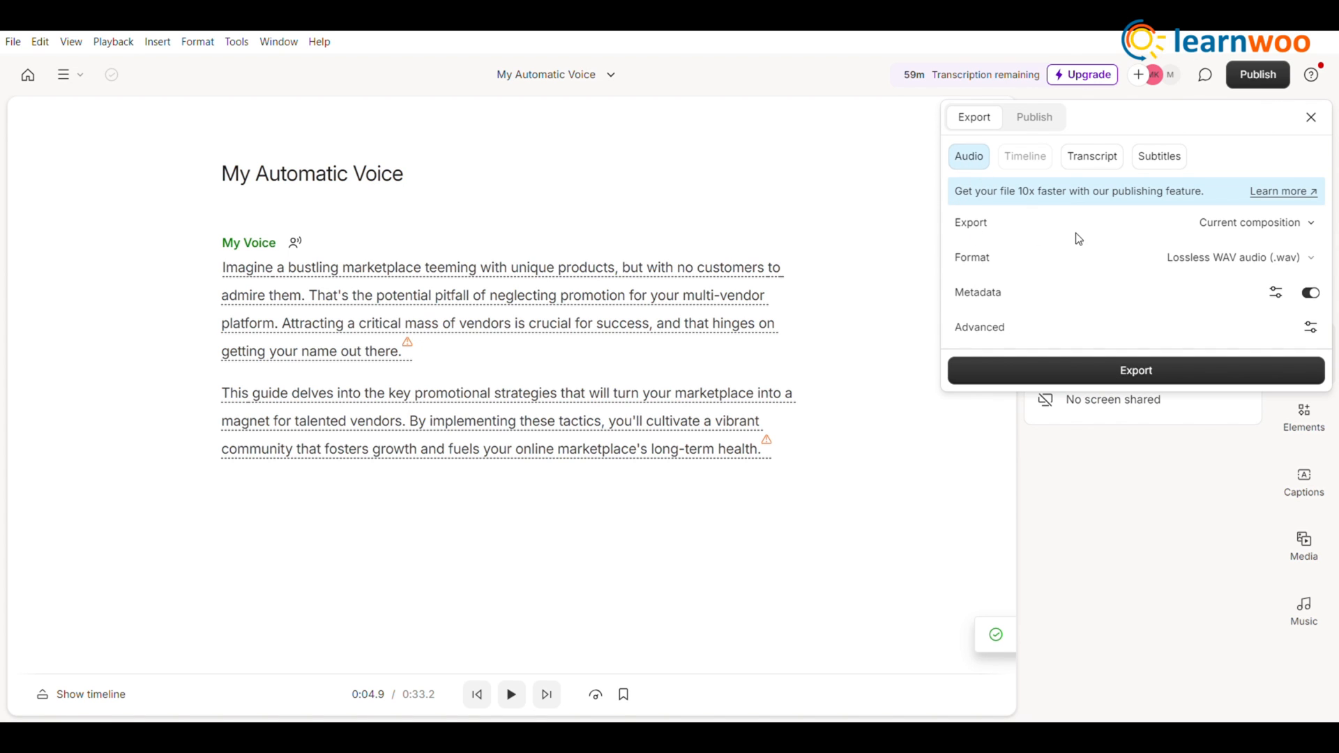
click(1251, 222)
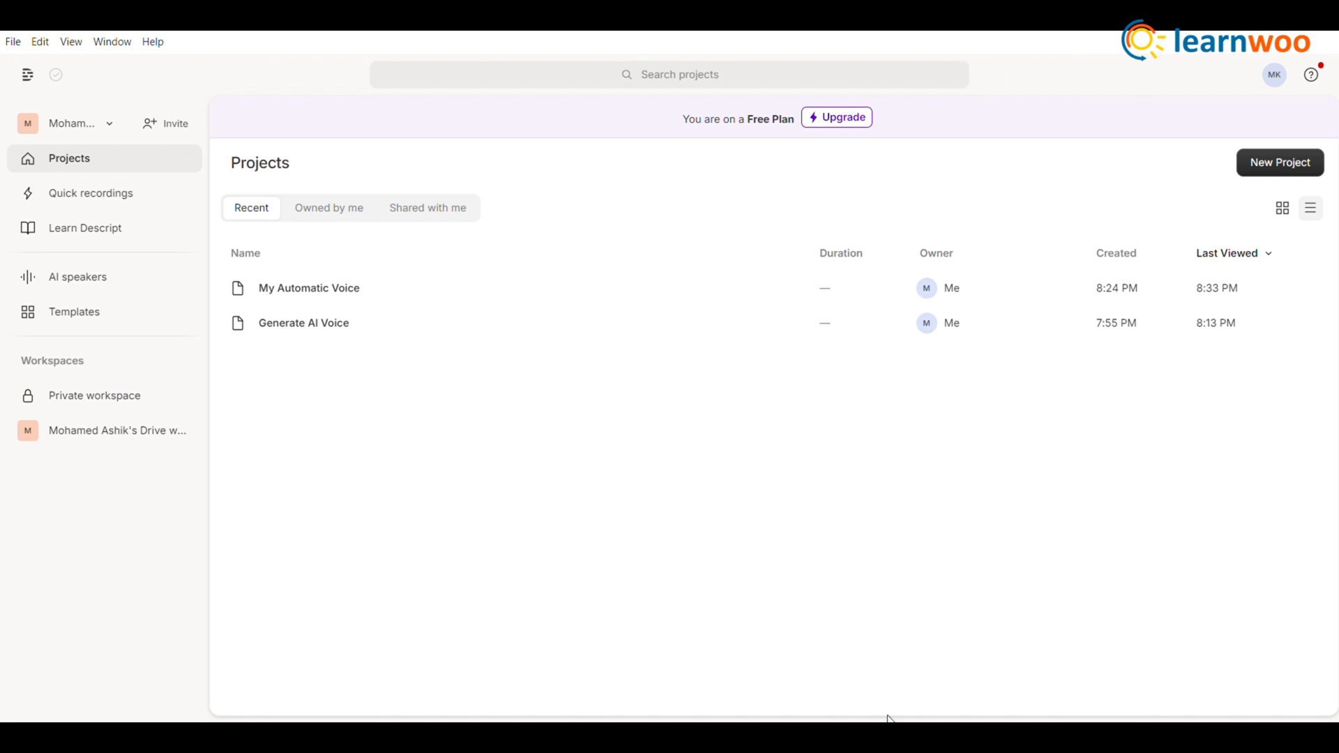
mouse_move(894, 717)
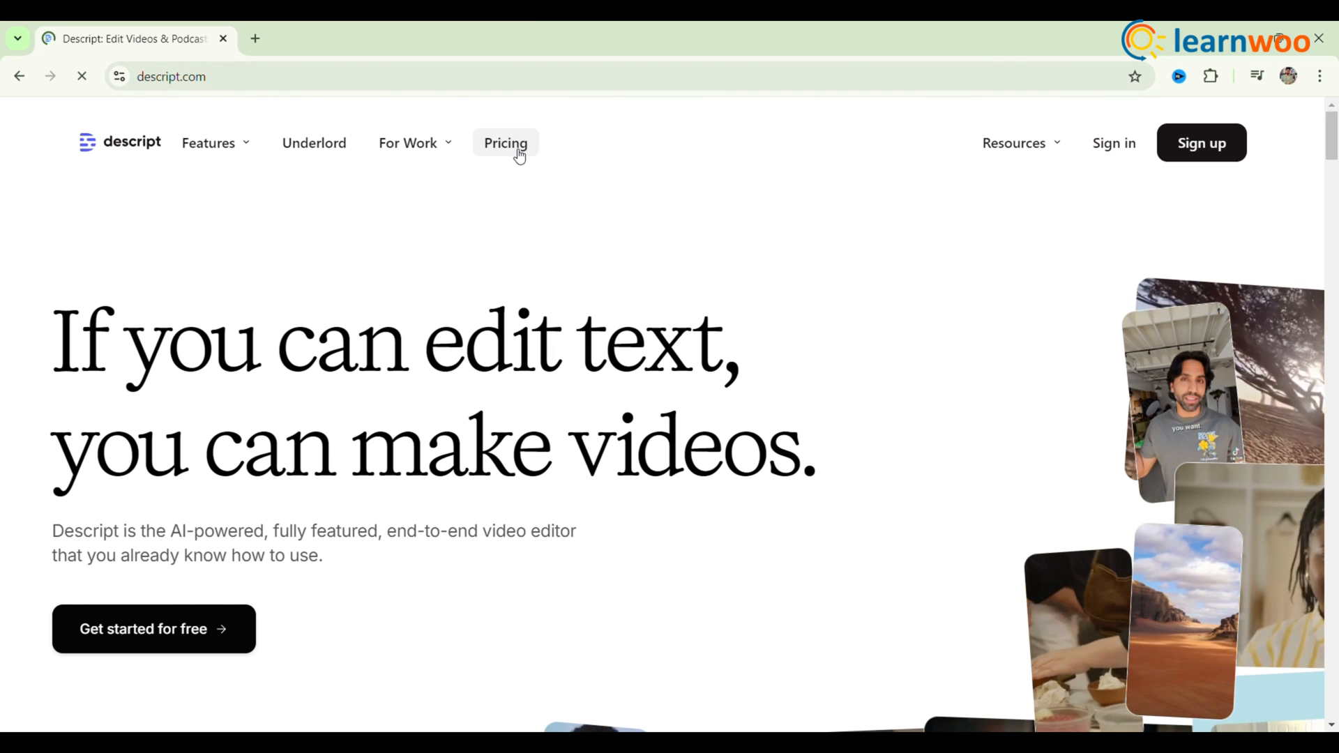
- View the Descript pricing plans and scroll through them
click(506, 142)
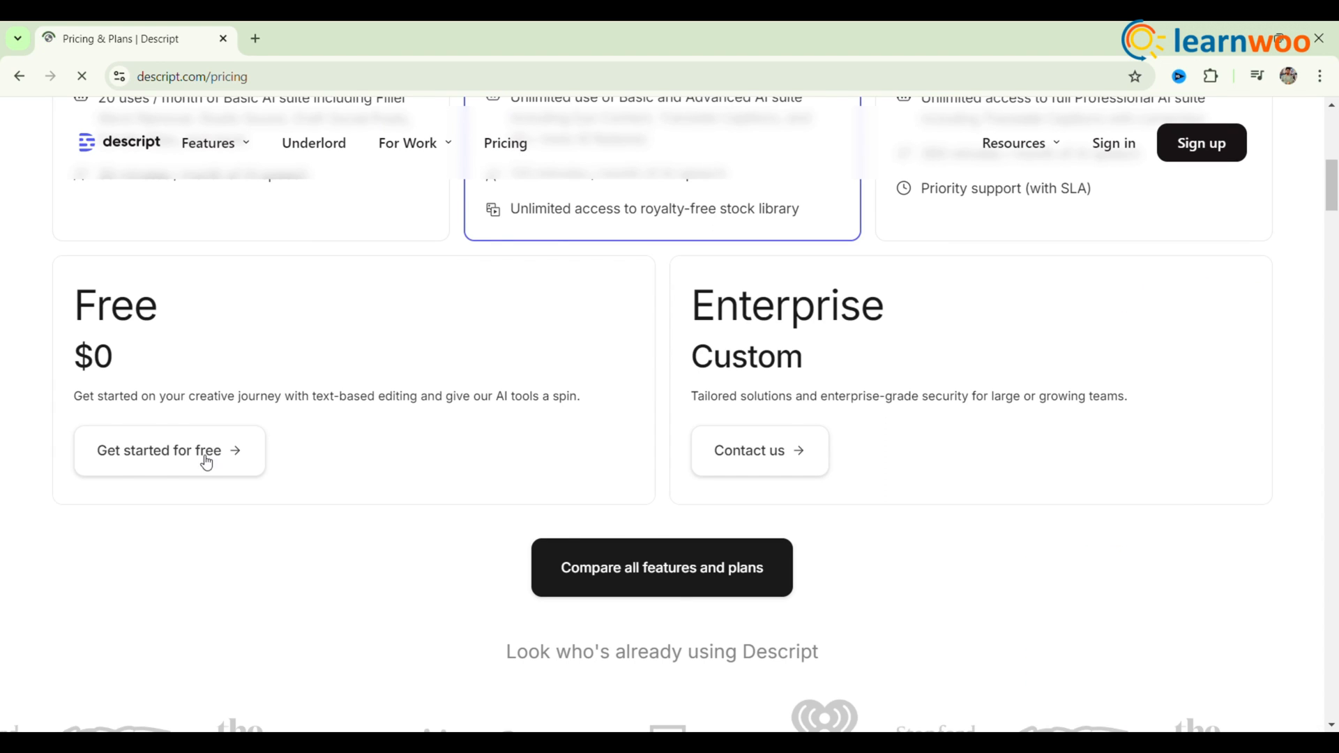
mouse_move(414, 410)
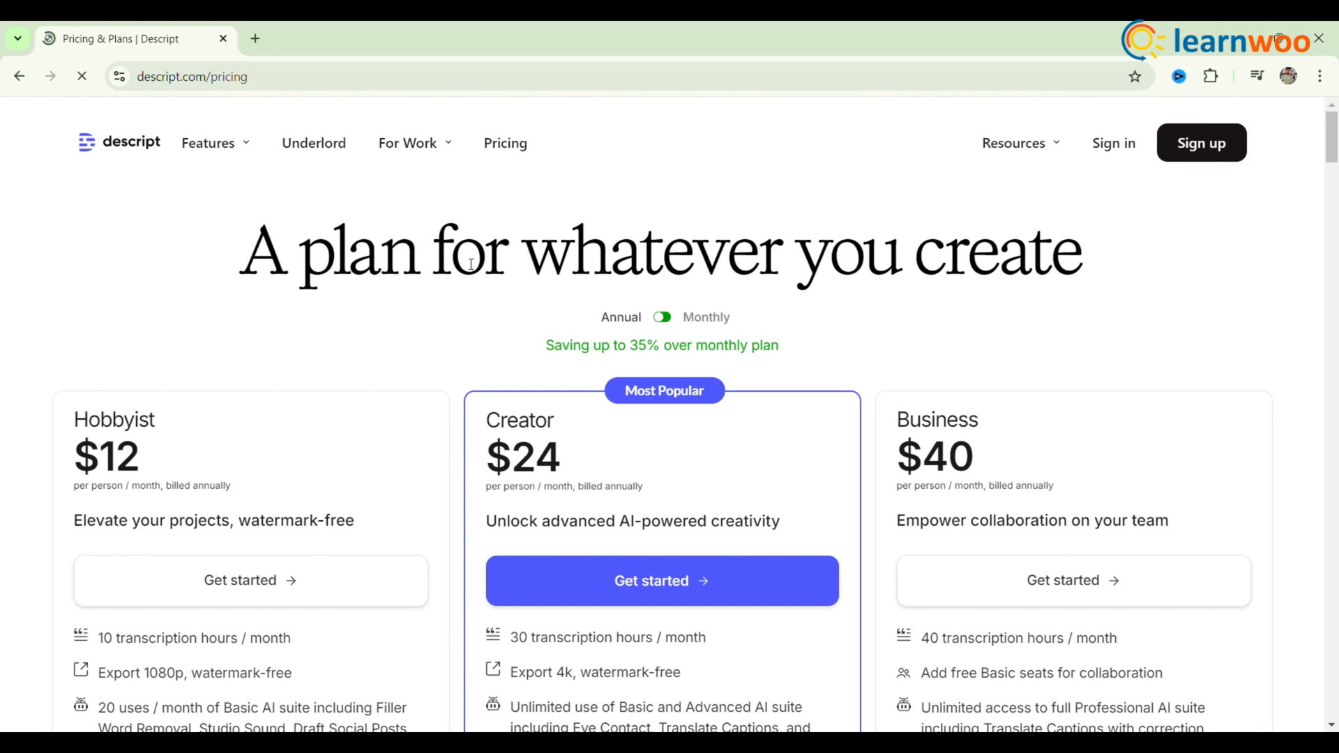
mouse_move(228, 288)
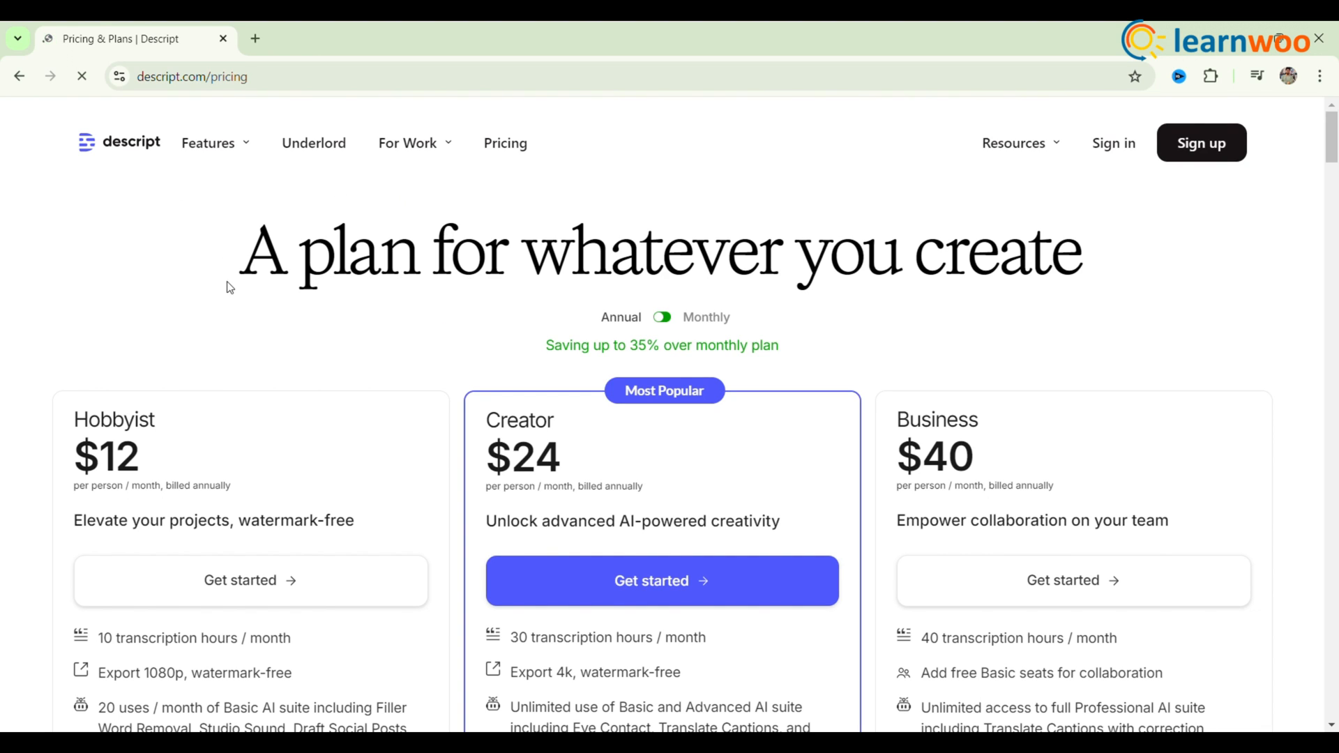
scroll(down, 3)
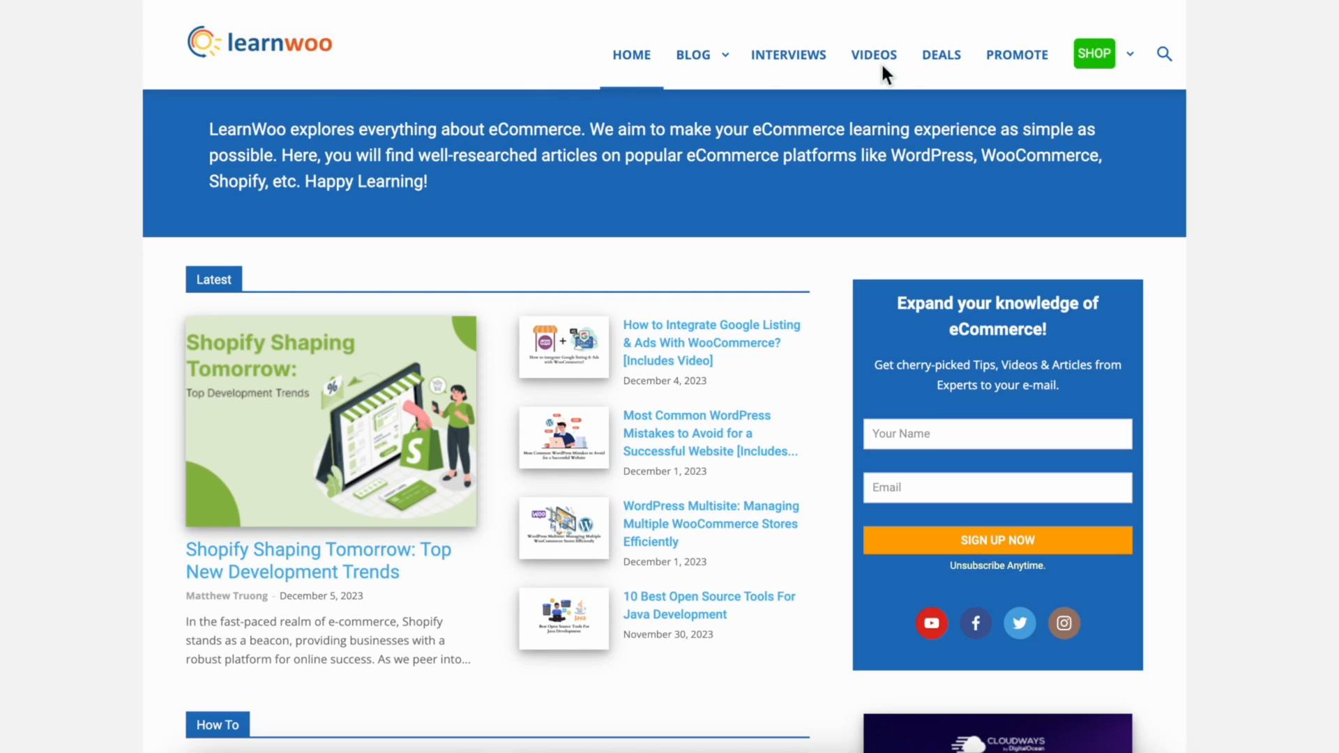
mouse_move(704, 76)
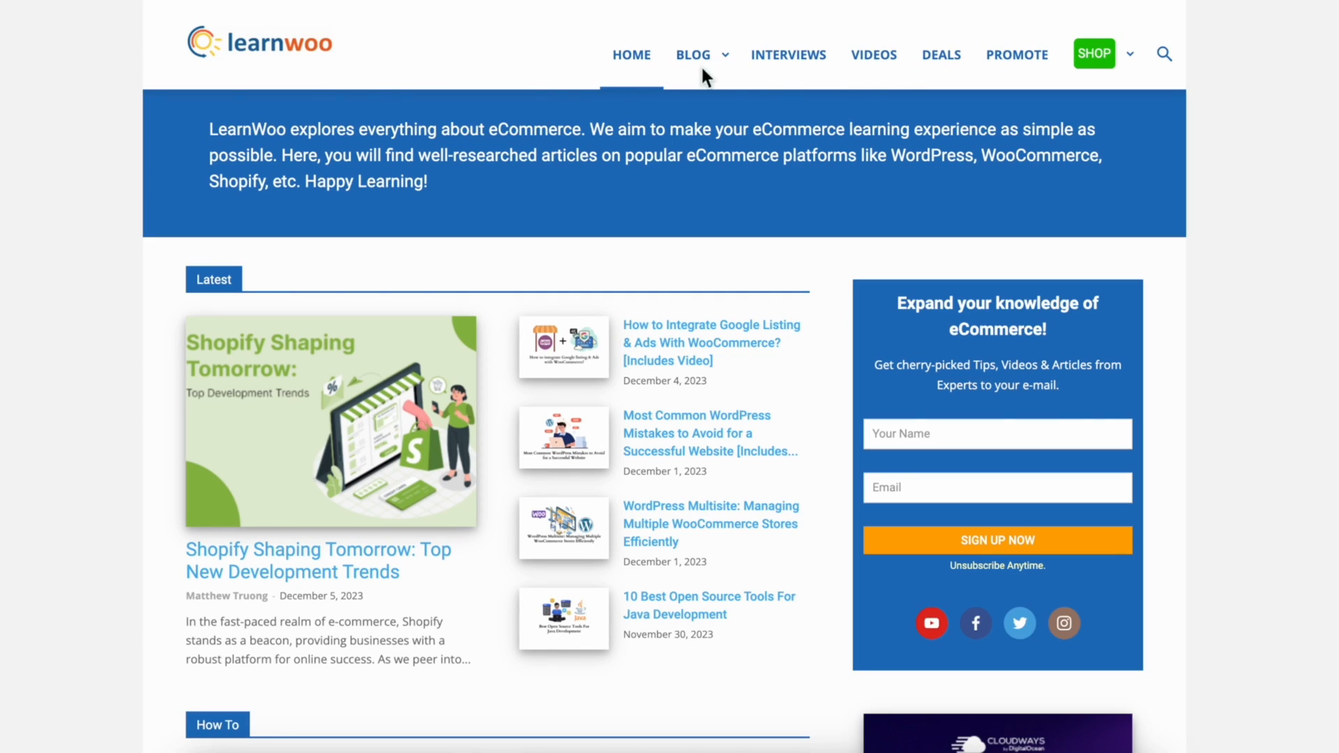
scroll(down, 3)
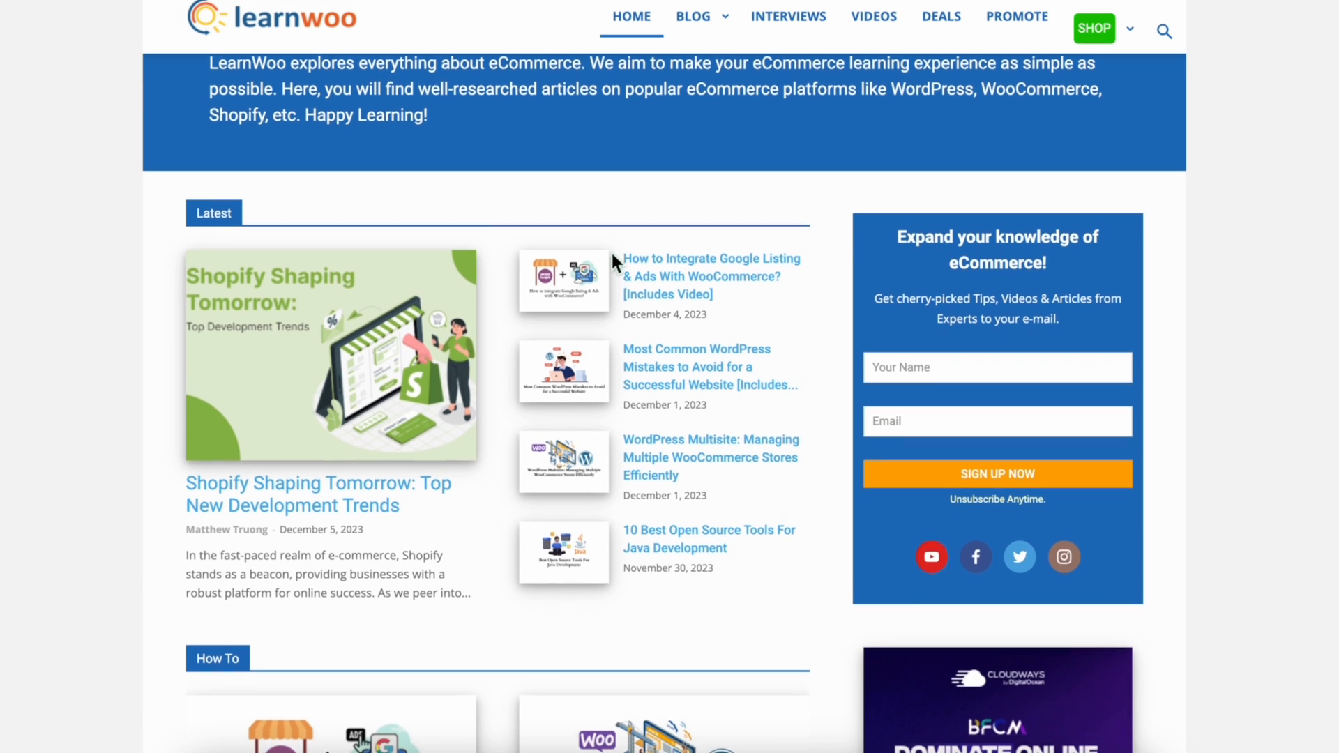
scroll(down, 3)
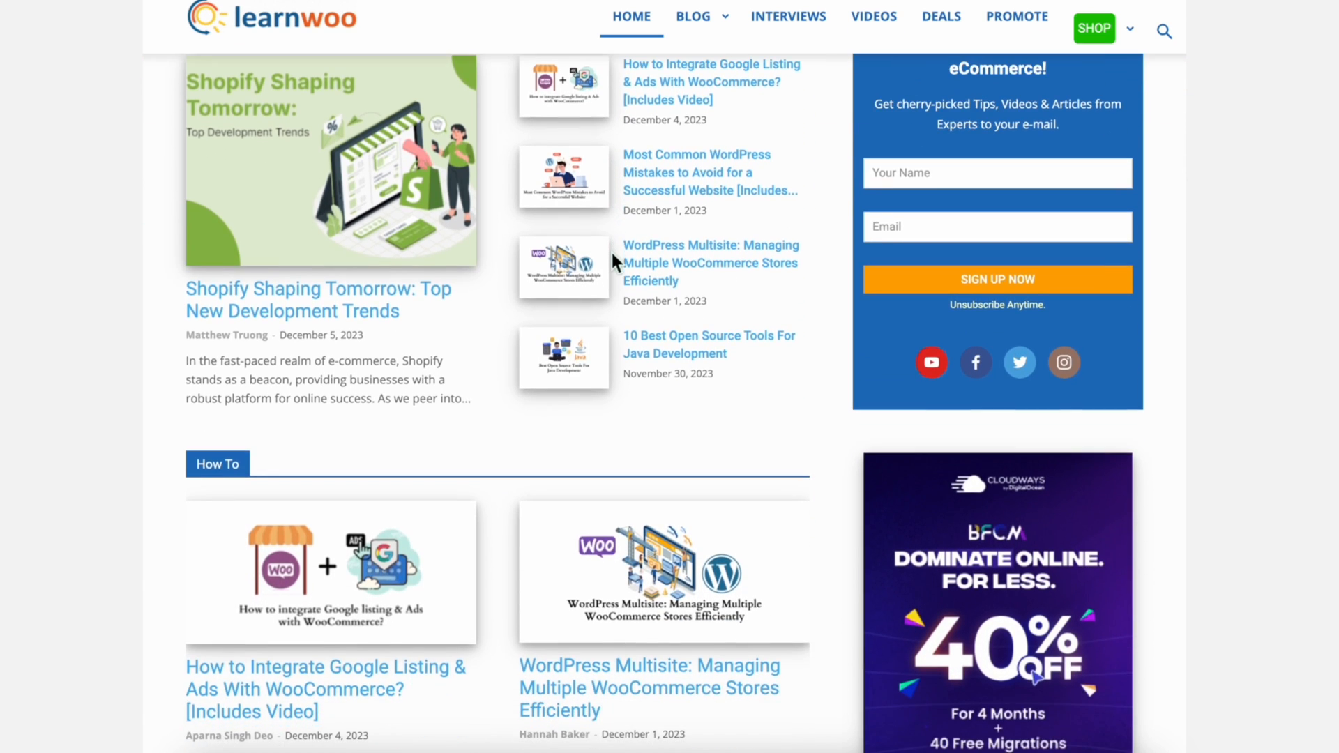